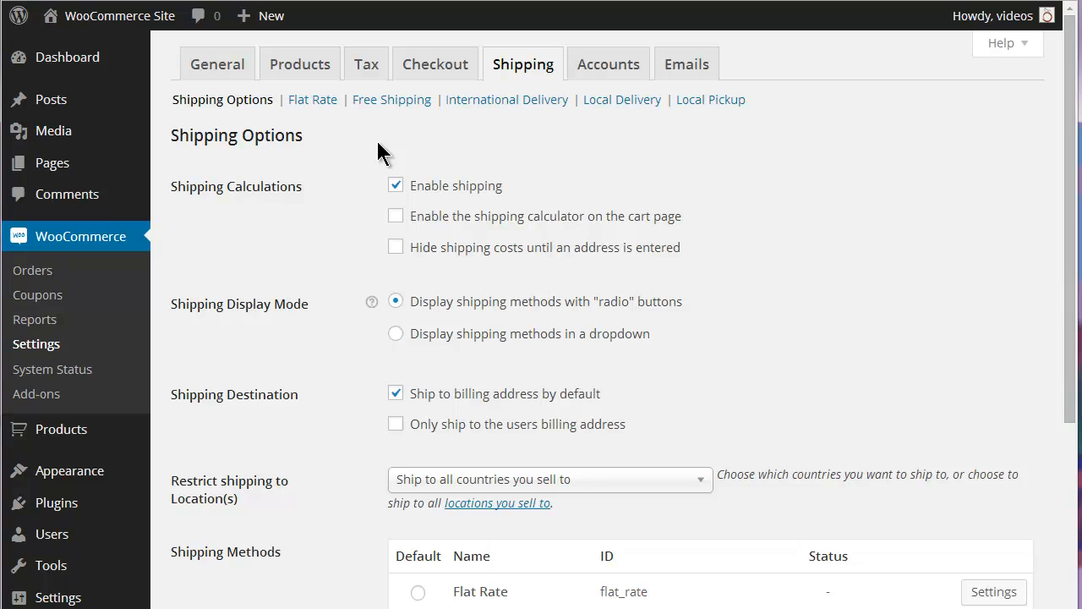
{"action": "mouse_move", "coordinate": [304, 108]}
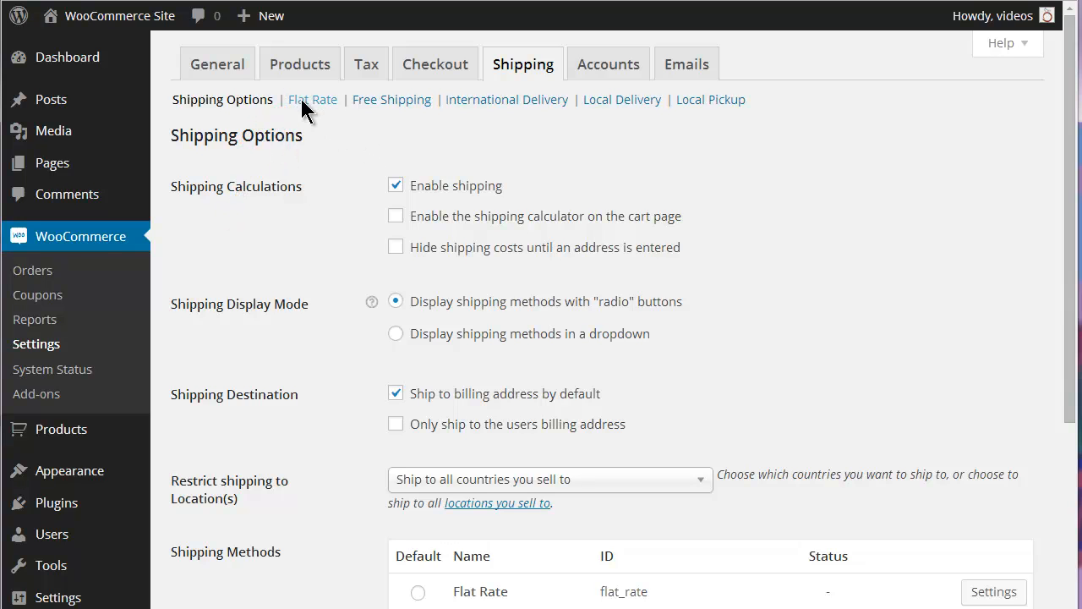
- Go to the Flat Rate method under WooCommerce shipping settings
{"action": "left_click", "coordinate": [312, 99]}
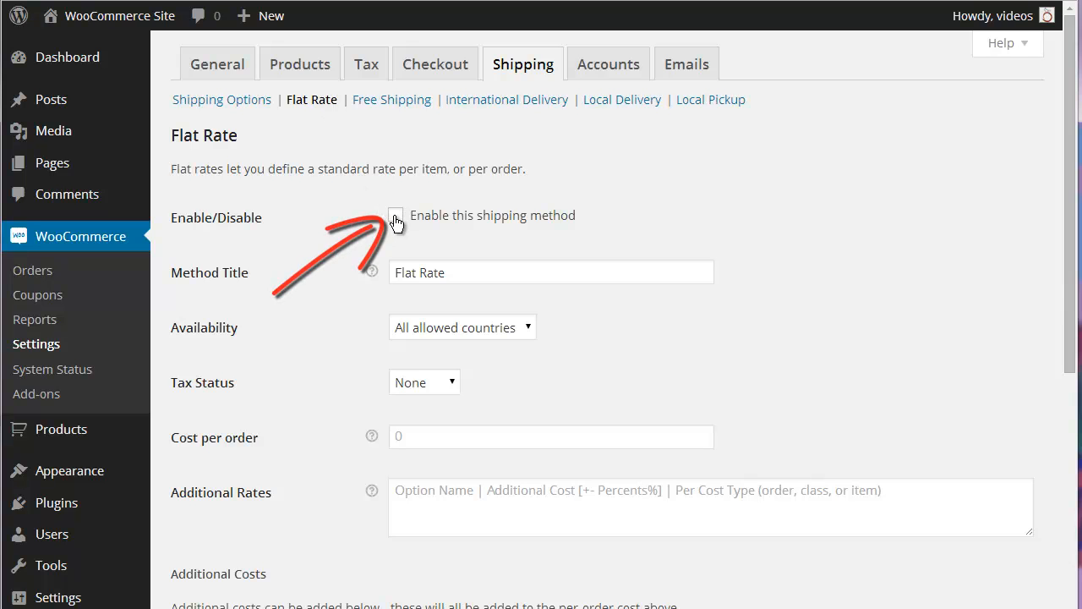
- Enable Flat Rate shipping and select its method title for renaming to Base Shipping
{"action": "left_click", "coordinate": [396, 215]}
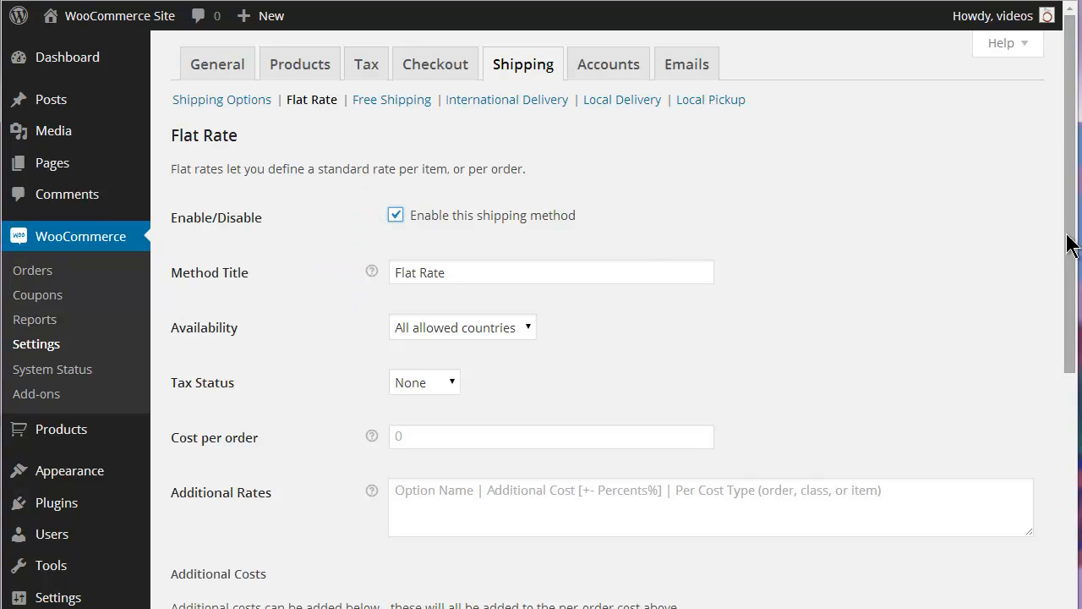
{"action": "scroll", "scroll_direction": "down", "scroll_amount": 3}
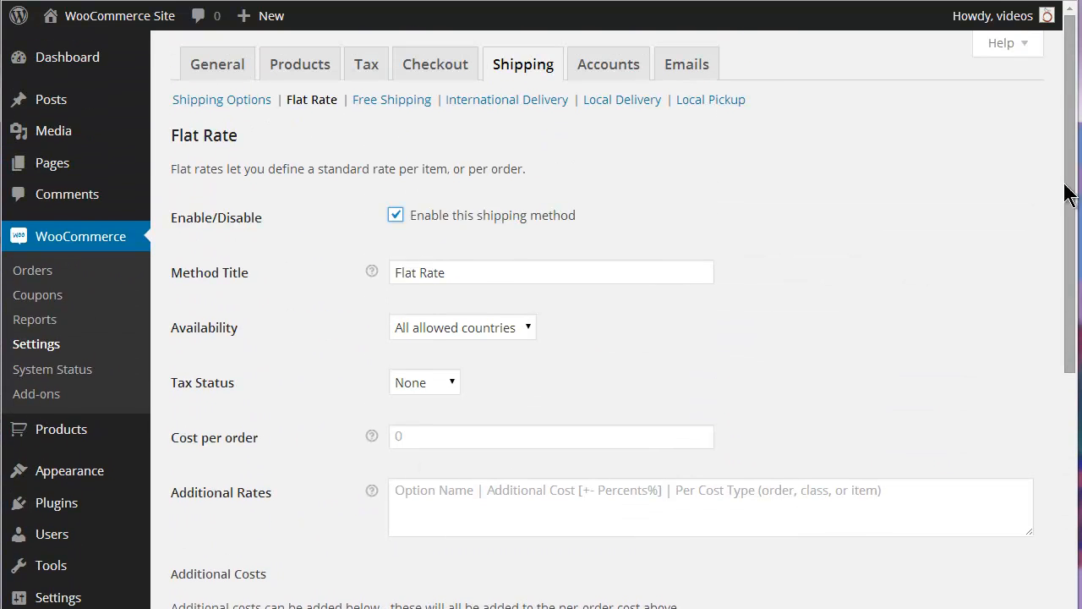
{"action": "triple_click", "coordinate": [551, 273]}
{"action": "type", "text": "Base Shipping"}
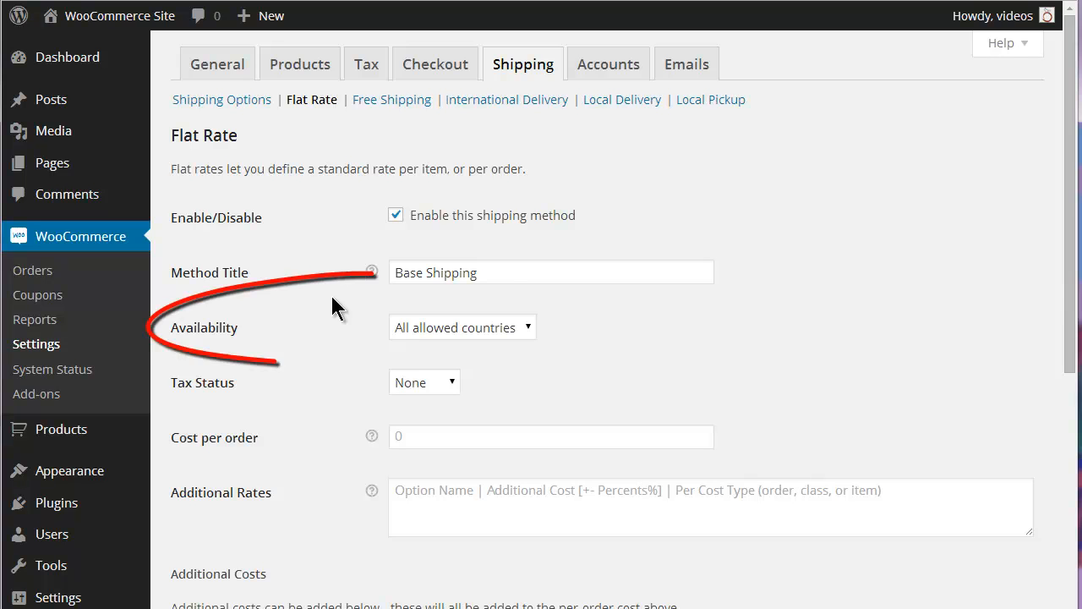
{"action": "left_click", "coordinate": [462, 327]}
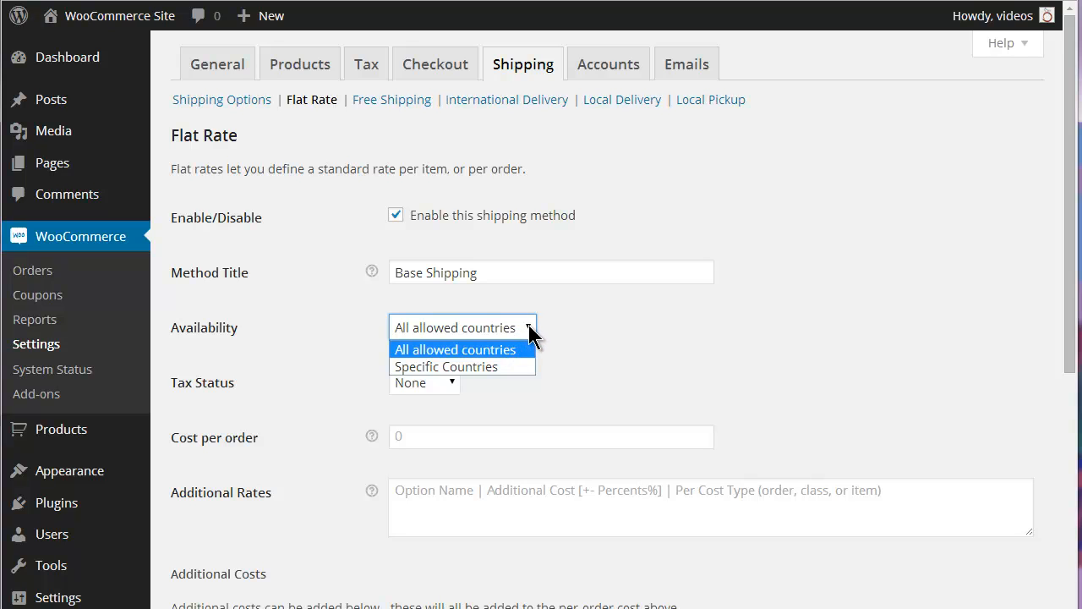
{"action": "mouse_move", "coordinate": [541, 342]}
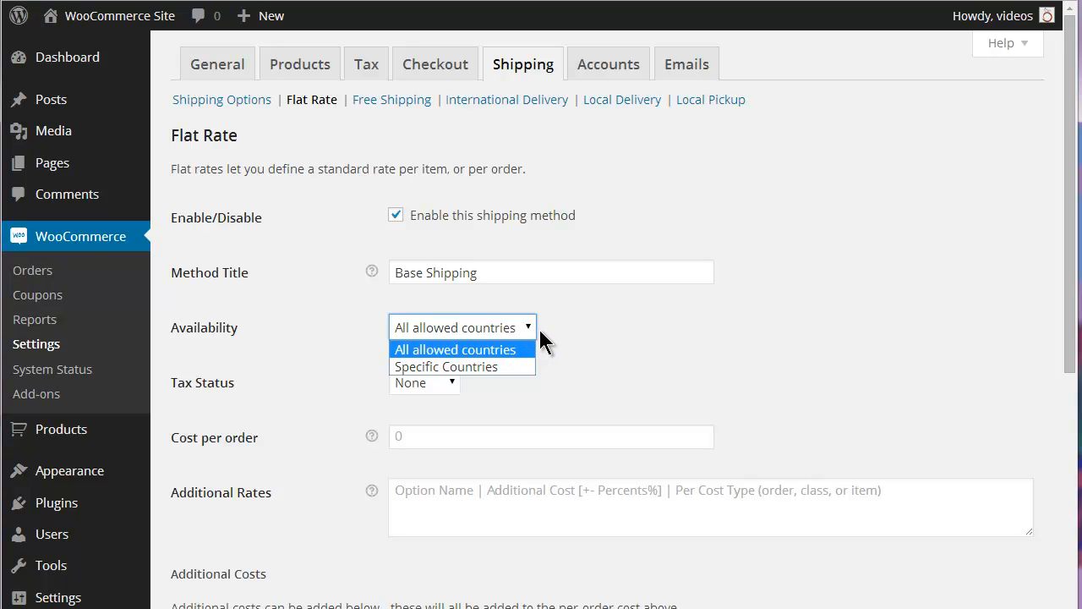
{"action": "left_click", "coordinate": [445, 366]}
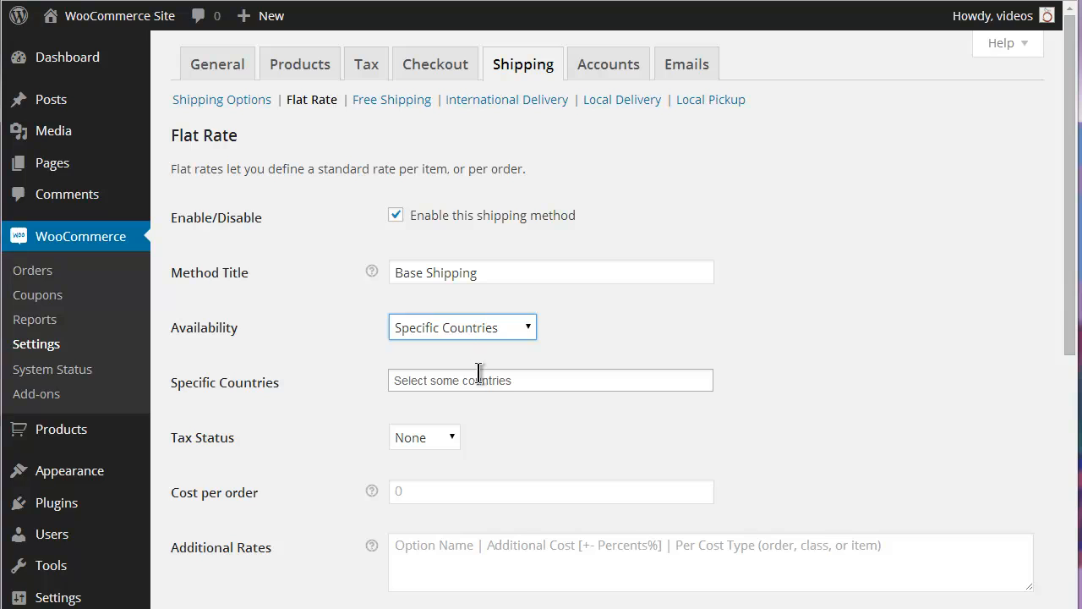
{"action": "type", "text": "u"}
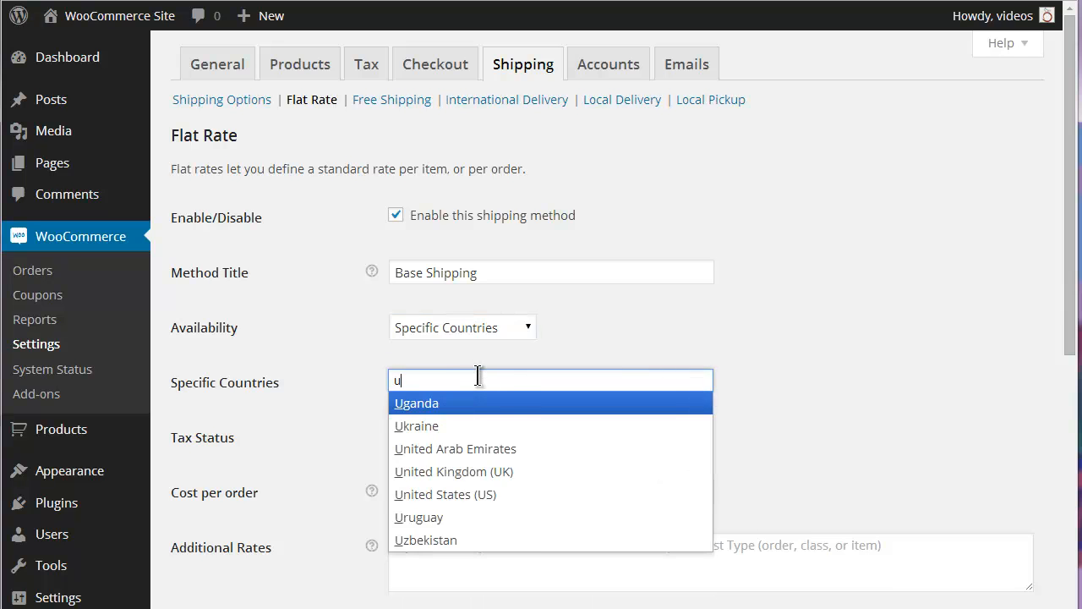
{"action": "left_click", "coordinate": [446, 494]}
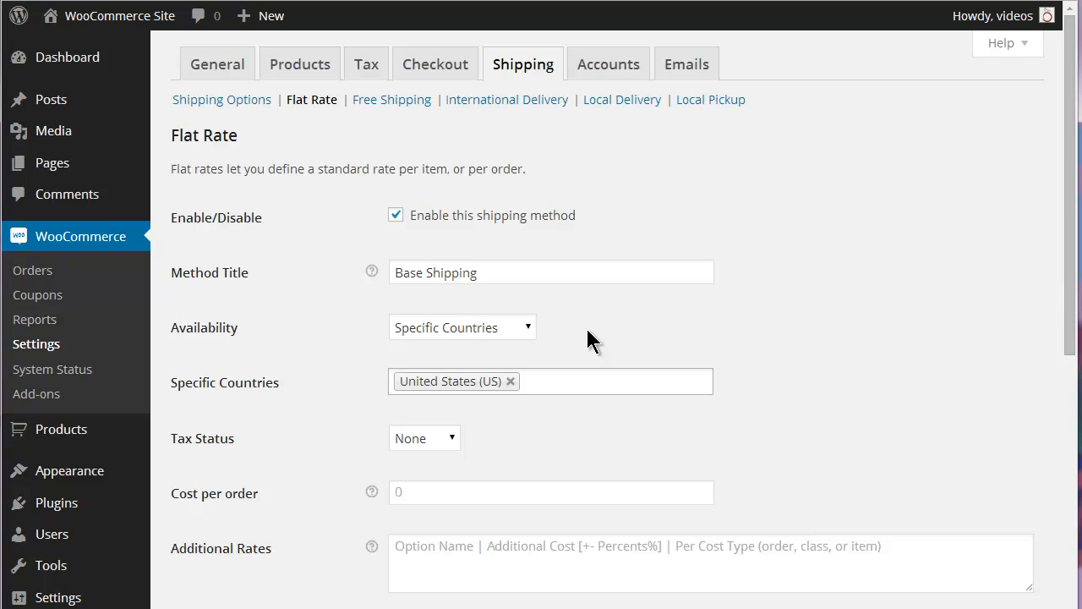
{"action": "left_click", "coordinate": [461, 327]}
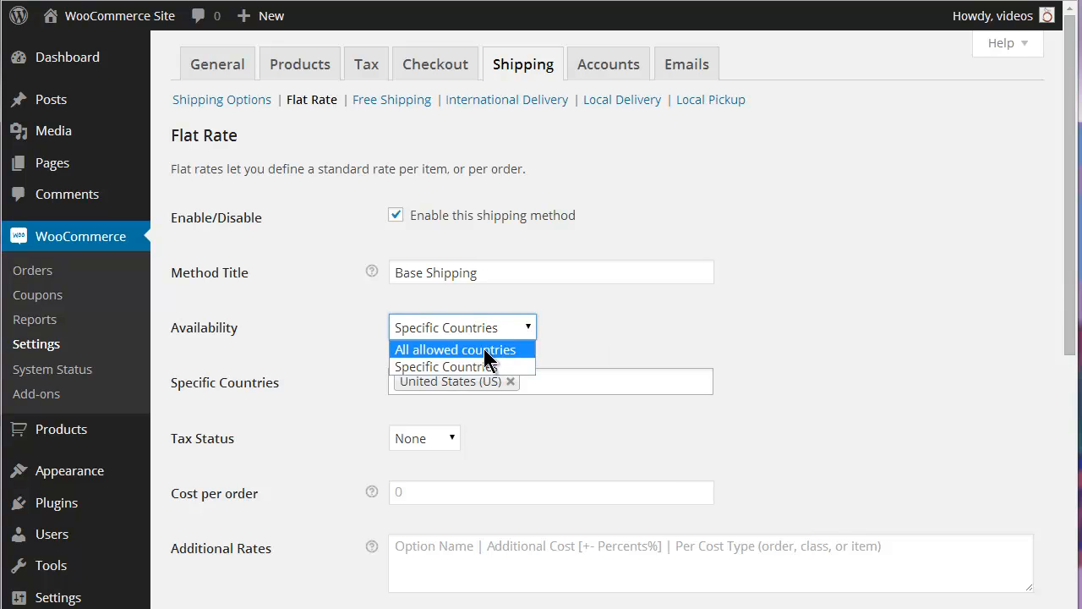
{"action": "left_click", "coordinate": [455, 349]}
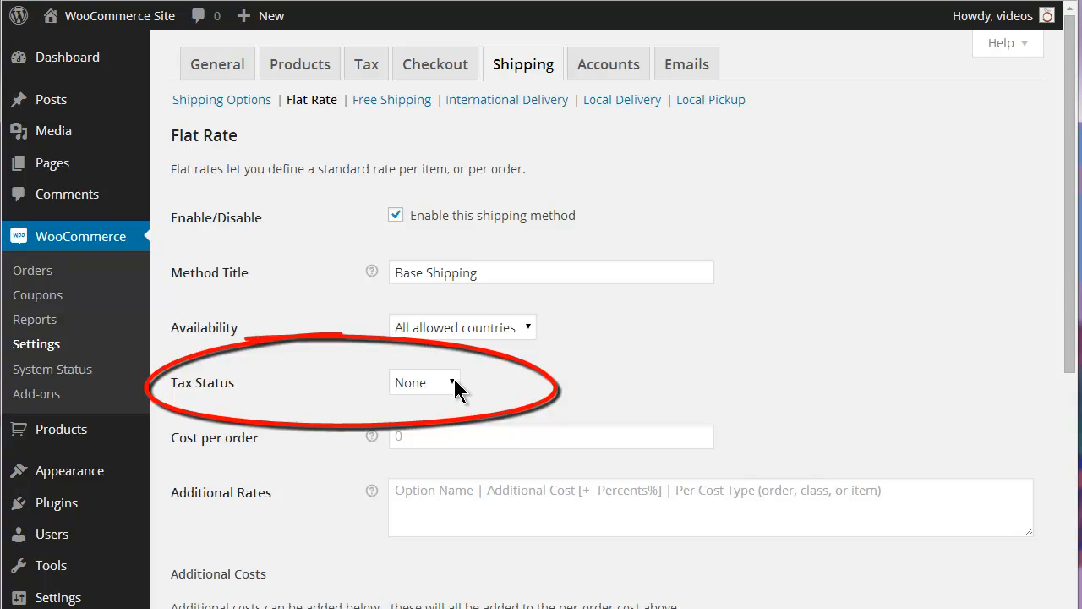
- Keep Tax Status at None and enter 1.95 as the Flat Rate cost per order
{"action": "left_click", "coordinate": [423, 382]}
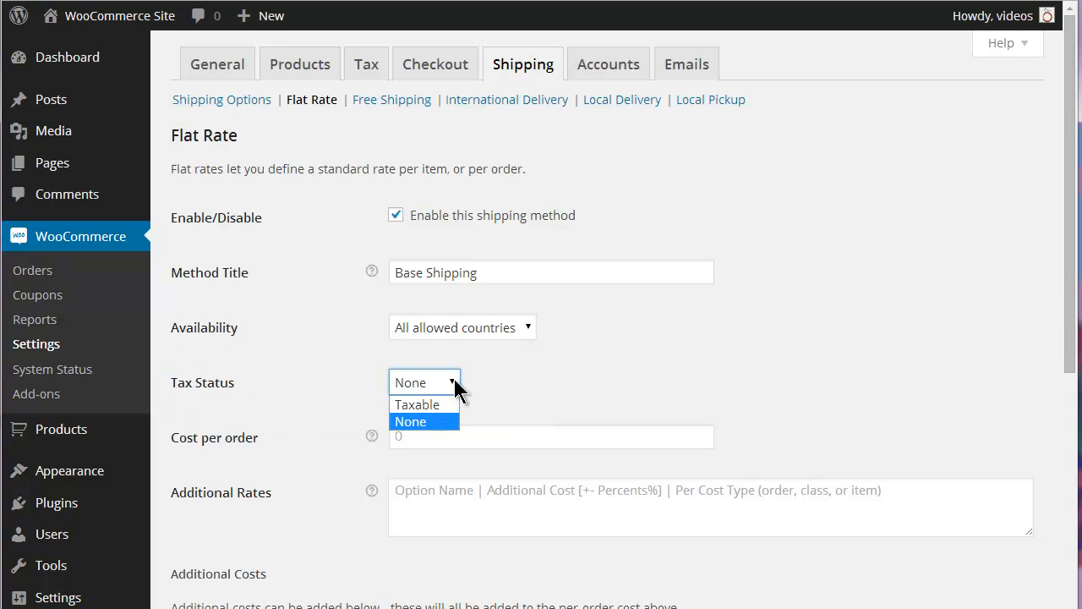
{"action": "left_click", "coordinate": [410, 421]}
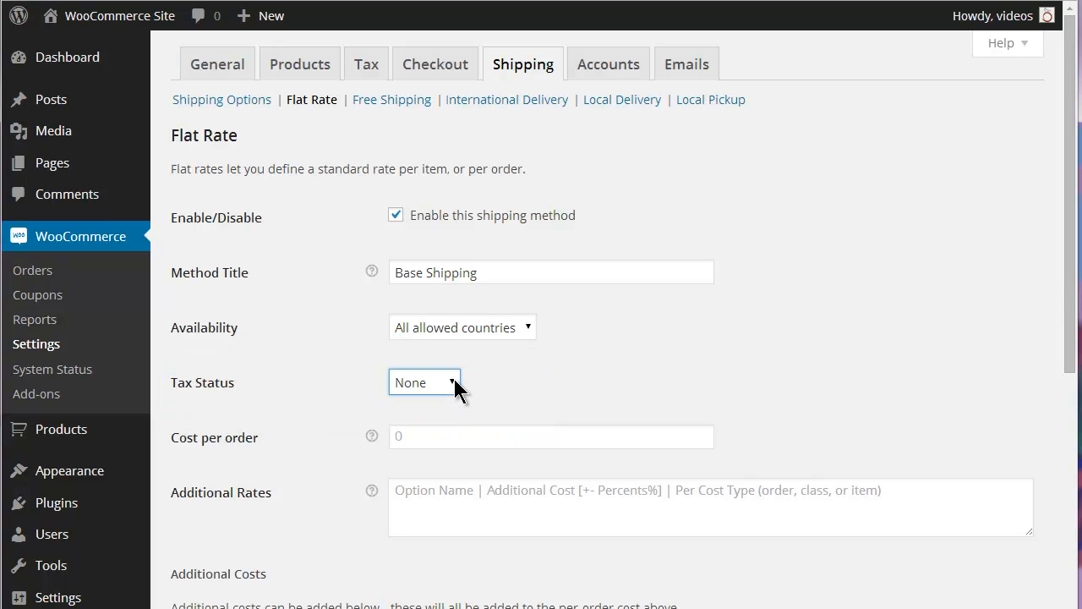
{"action": "scroll", "scroll_direction": "down", "scroll_amount": 3}
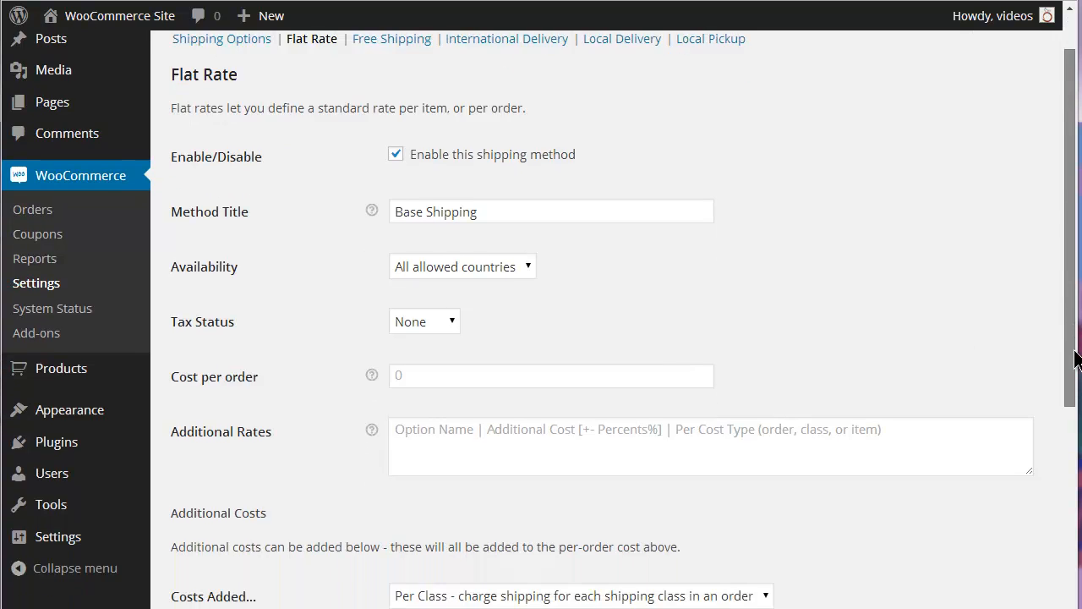
{"action": "scroll", "scroll_direction": "down", "scroll_amount": 3}
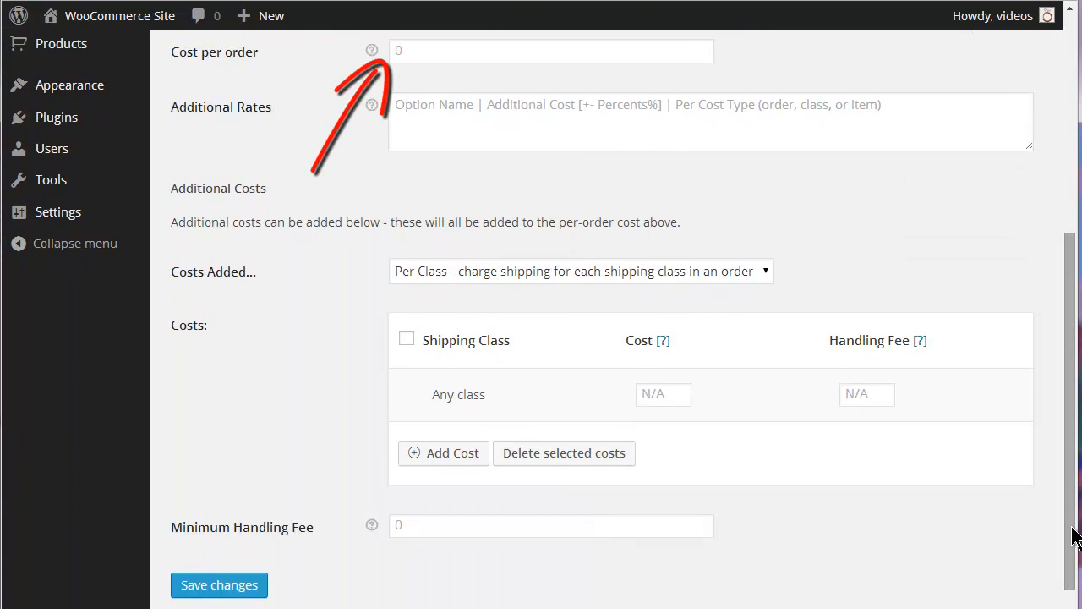
{"action": "left_click", "coordinate": [551, 50]}
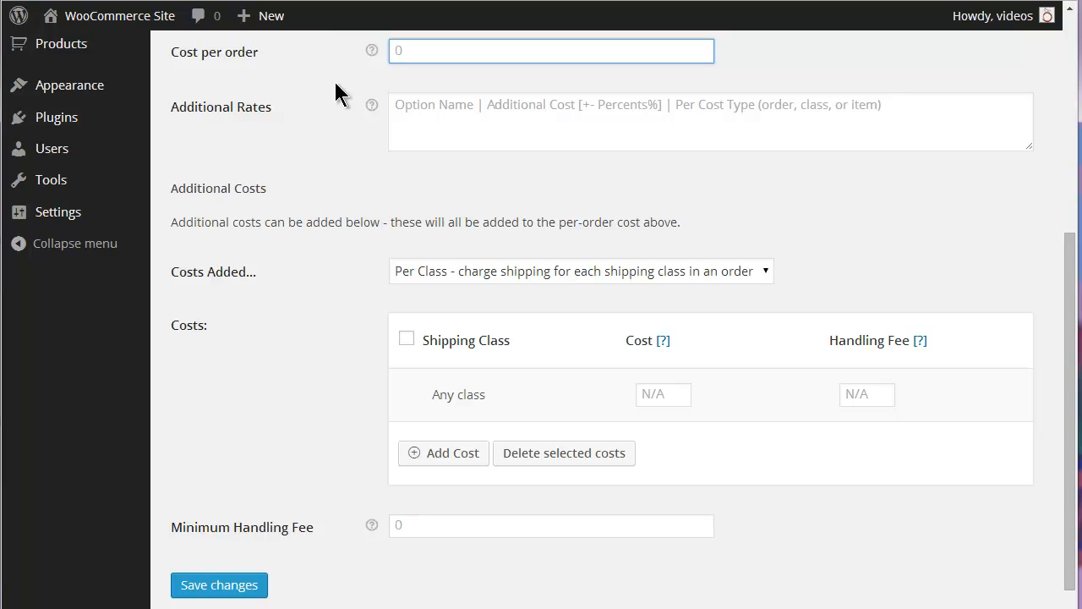
{"action": "type", "text": "1.95"}
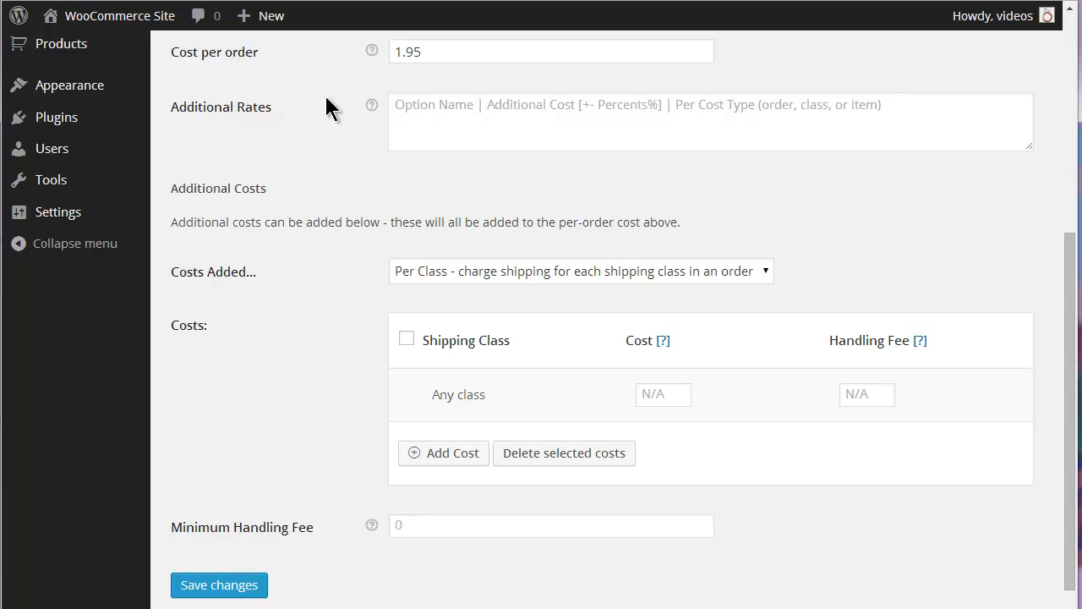
- Enter the additional rate 'Priority Mail | 5 | order'
{"action": "type", "text": "Priority Mail | 5 | order"}
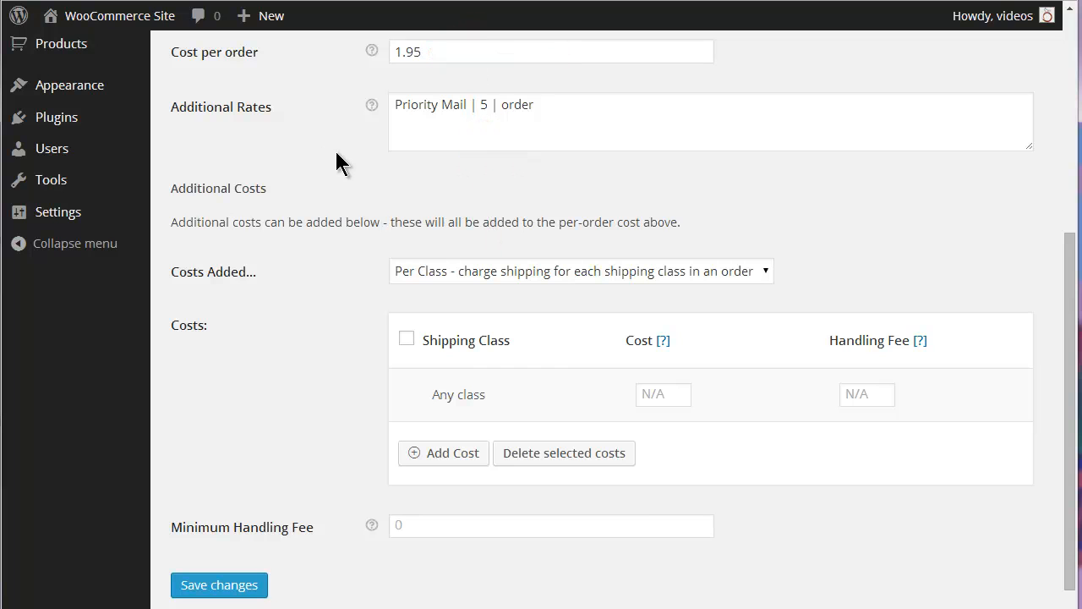
- Keep additional costs per shipping class, then add the Oversize class for Large or Bulky Item
{"action": "left_click", "coordinate": [579, 271]}
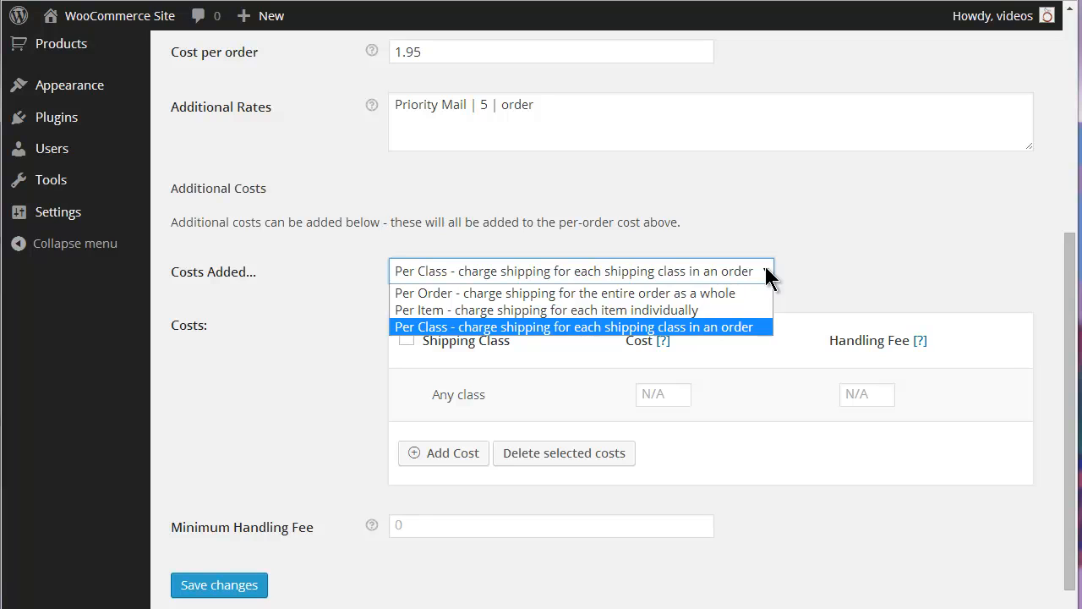
{"action": "left_click", "coordinate": [575, 326]}
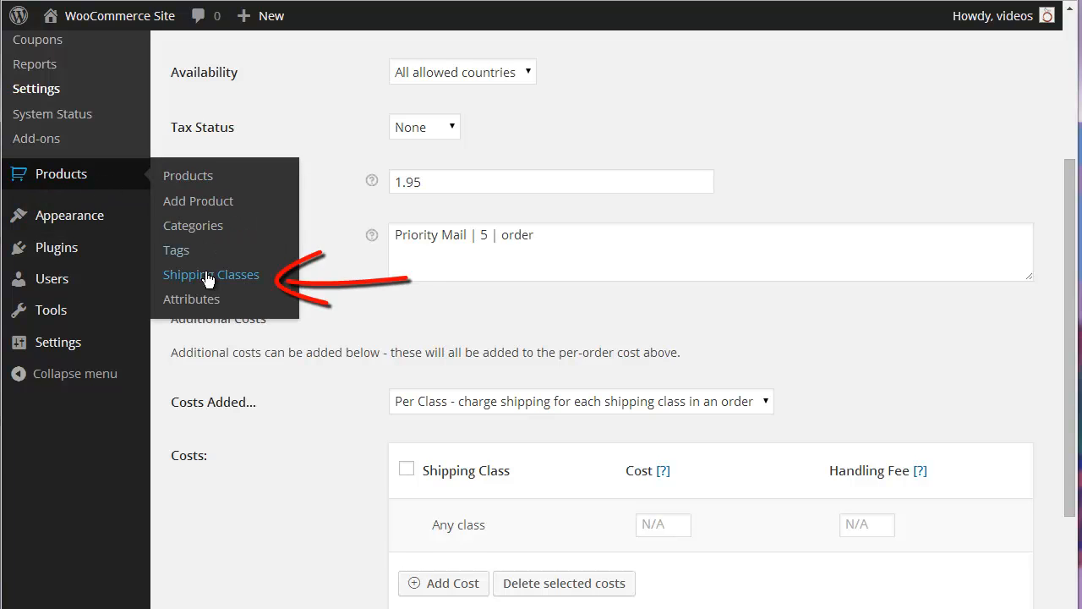
{"action": "left_click", "coordinate": [211, 274]}
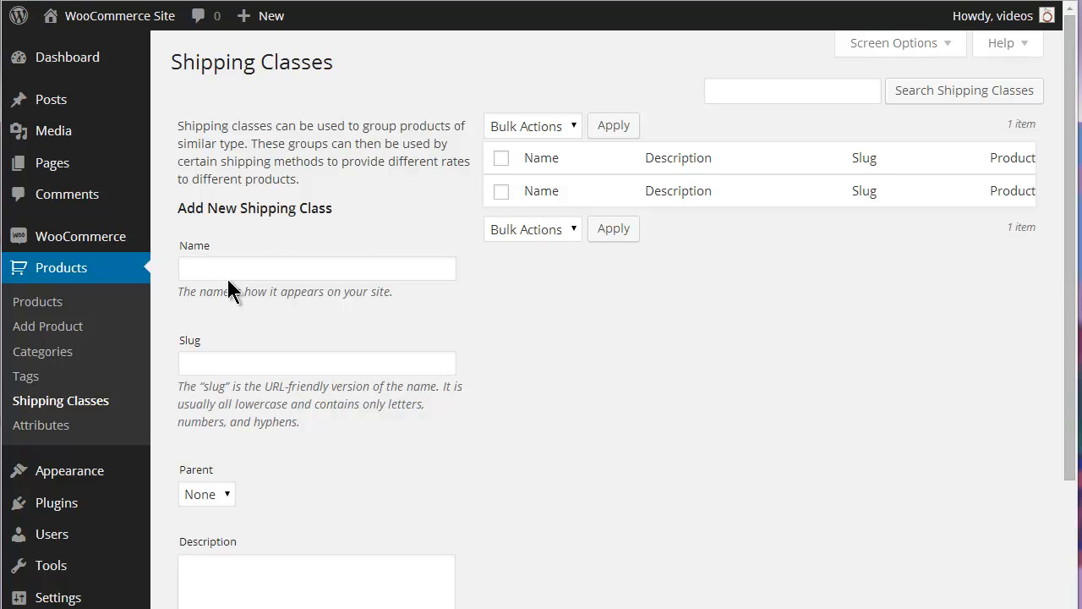
{"action": "left_click", "coordinate": [316, 268]}
{"action": "type", "text": "Oversize"}
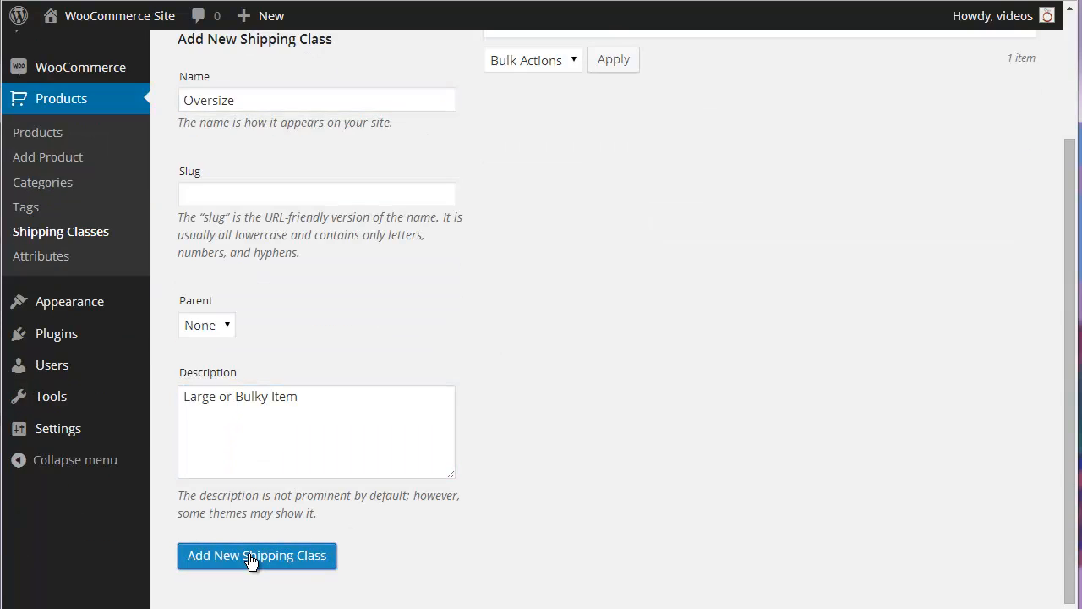
{"action": "left_click", "coordinate": [256, 556]}
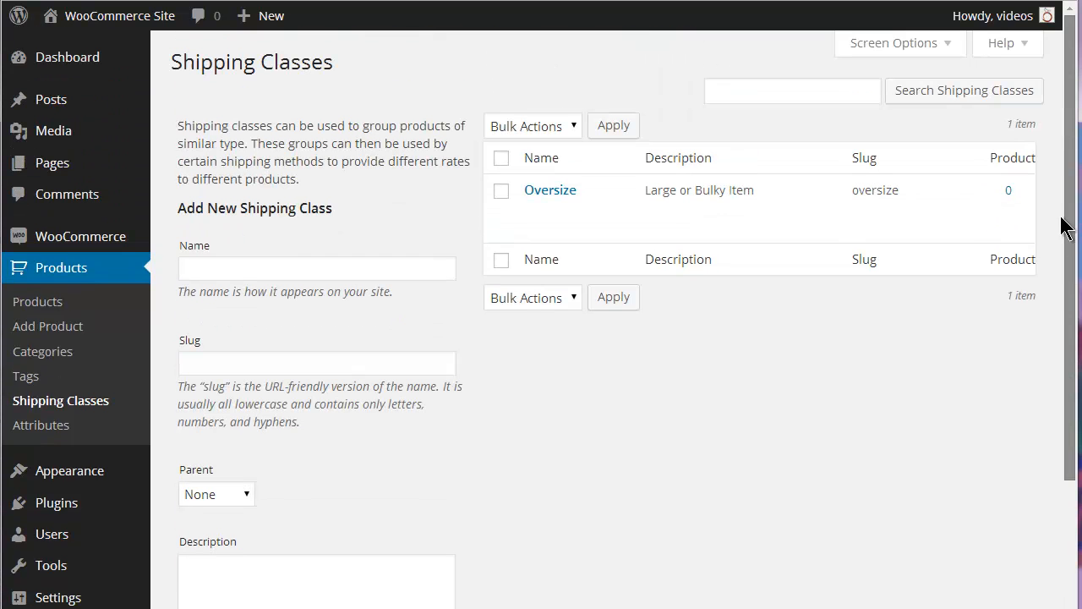
{"action": "mouse_move", "coordinate": [753, 306]}
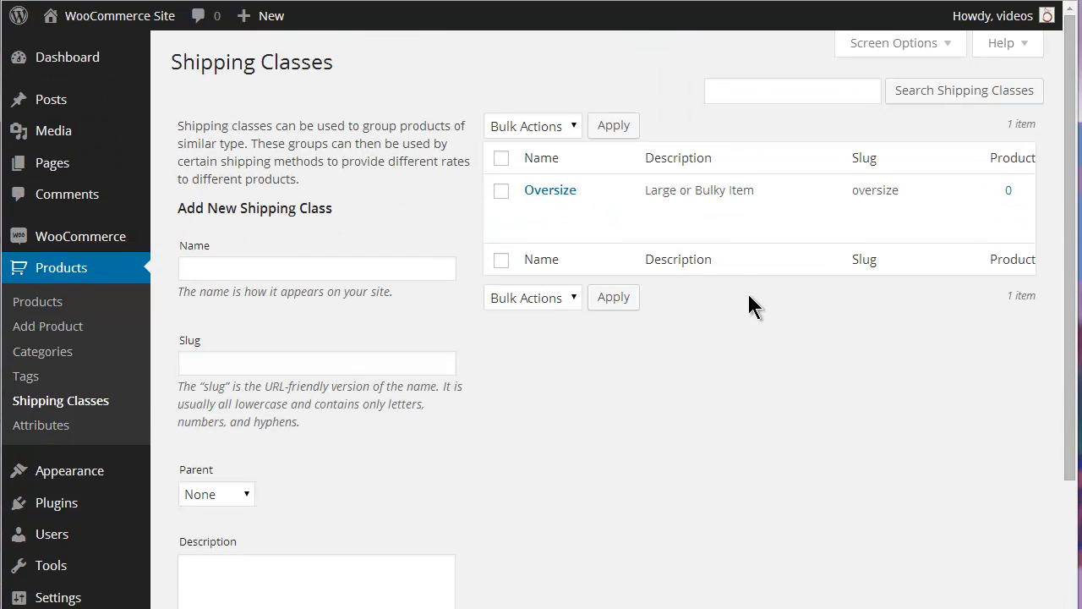
{"action": "mouse_move", "coordinate": [37, 301]}
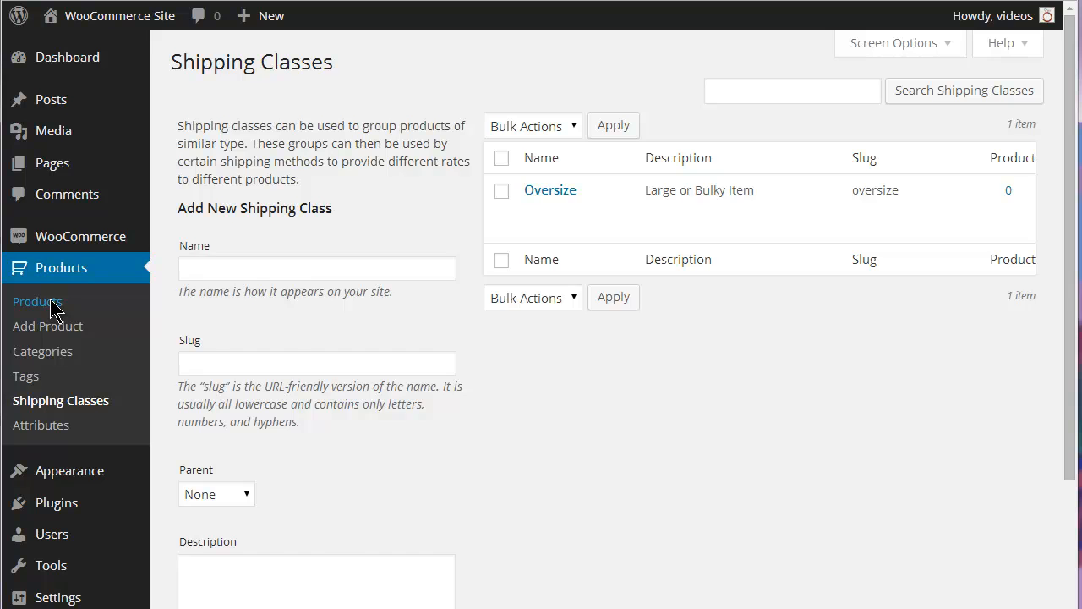
- Assign Woo Single #2 the Oversize shipping class and update the product
{"action": "left_click", "coordinate": [37, 301]}
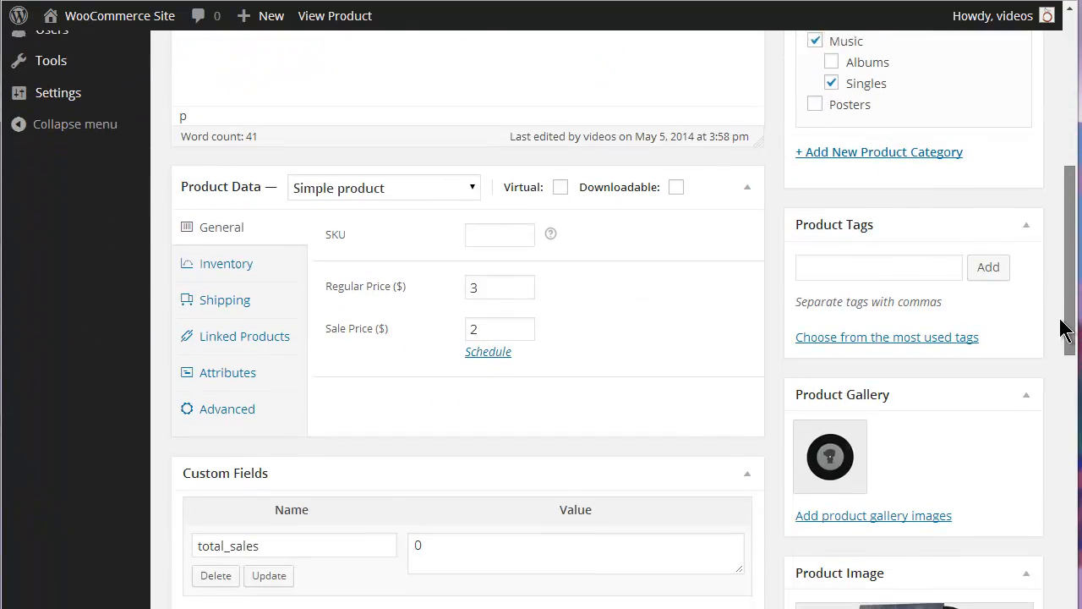
{"action": "left_click", "coordinate": [225, 283]}
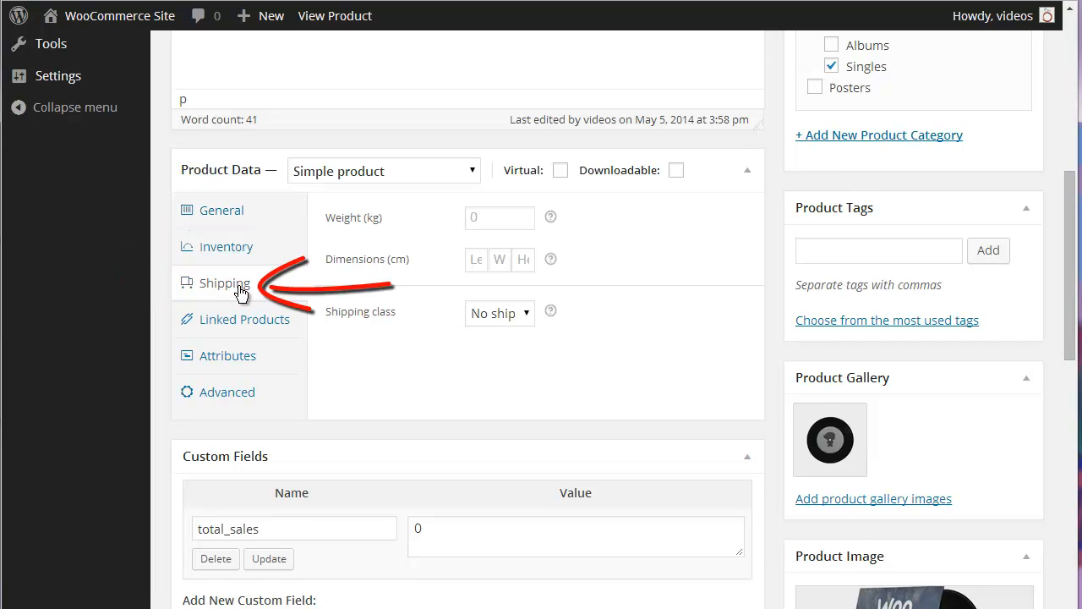
{"action": "left_click", "coordinate": [499, 313]}
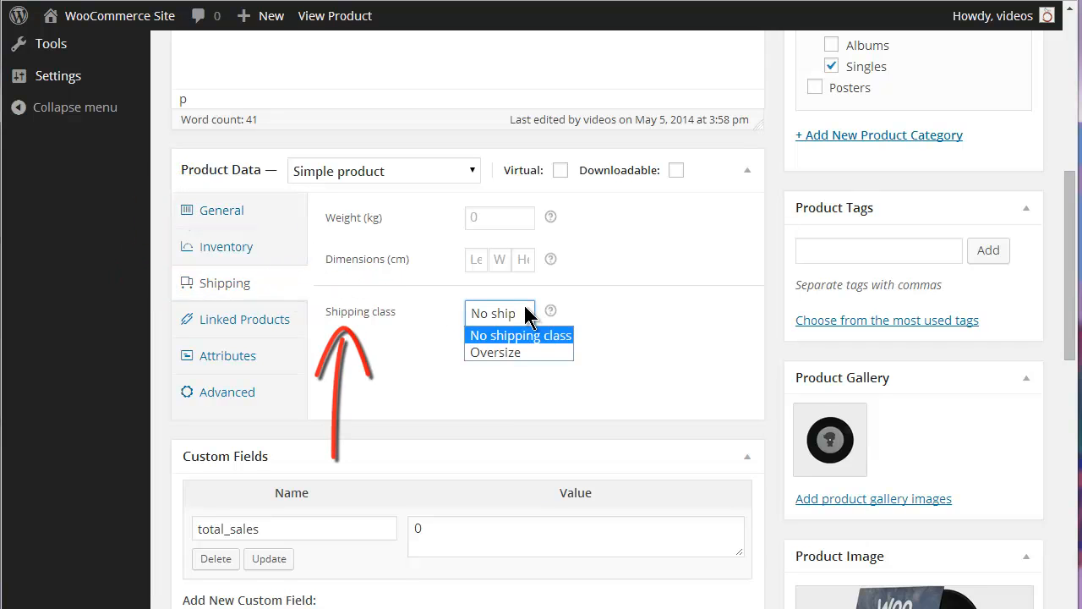
{"action": "left_click", "coordinate": [495, 352]}
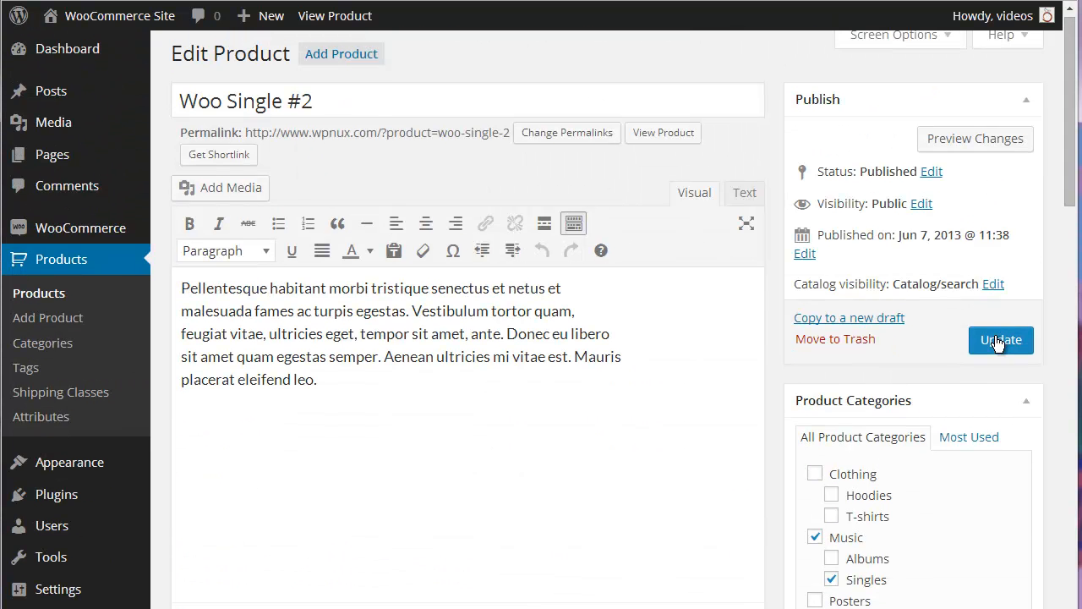
{"action": "left_click", "coordinate": [1001, 339]}
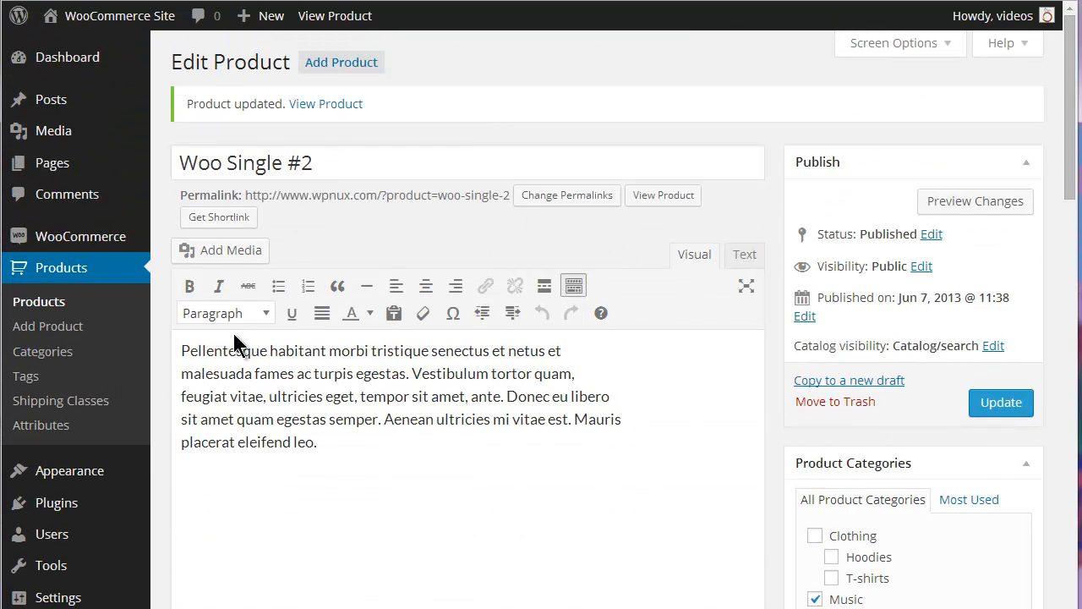
{"action": "mouse_move", "coordinate": [80, 236]}
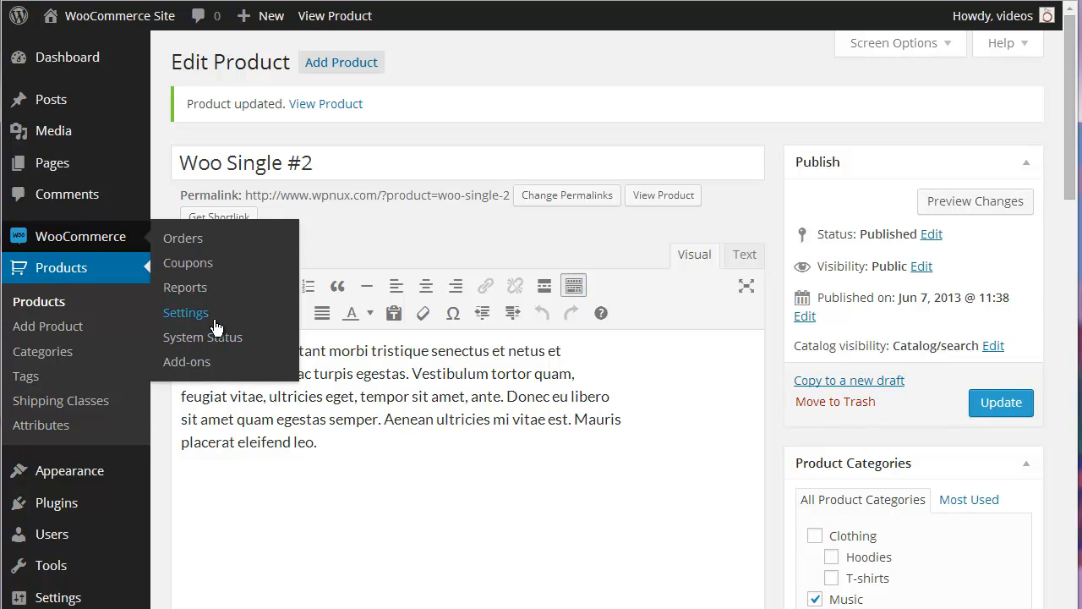
- Return to the Flat Rate settings under WooCommerce > Settings > Shipping
{"action": "left_click", "coordinate": [185, 312]}
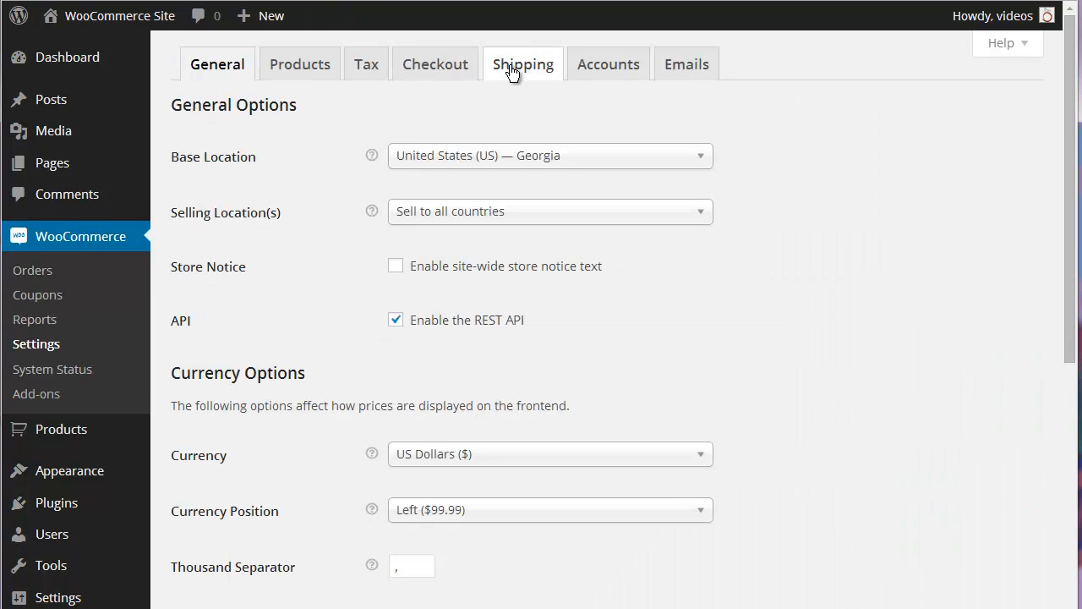
{"action": "left_click", "coordinate": [522, 64]}
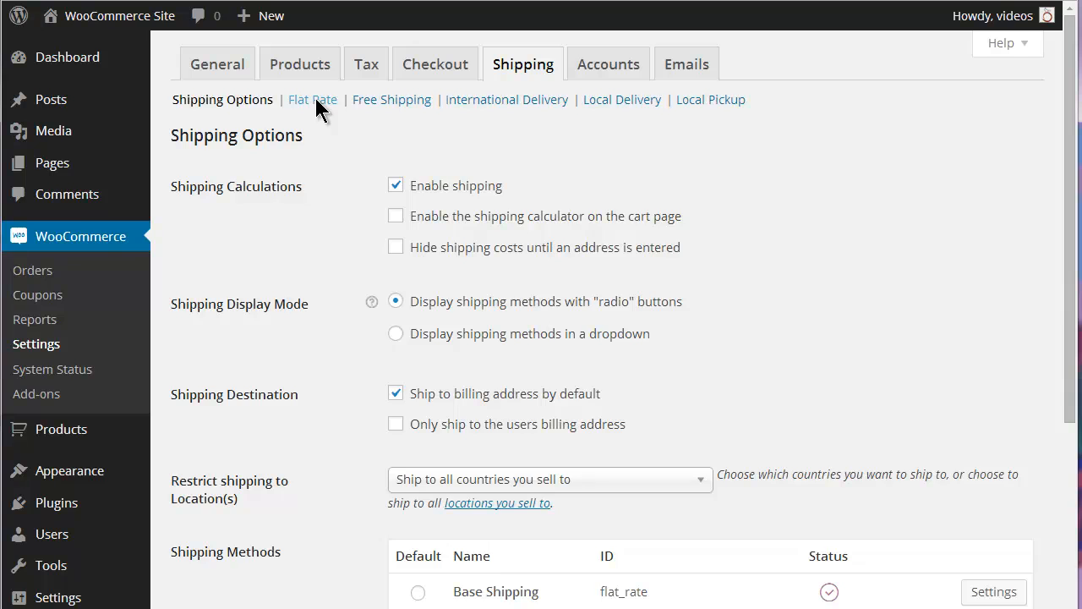
{"action": "left_click", "coordinate": [312, 99]}
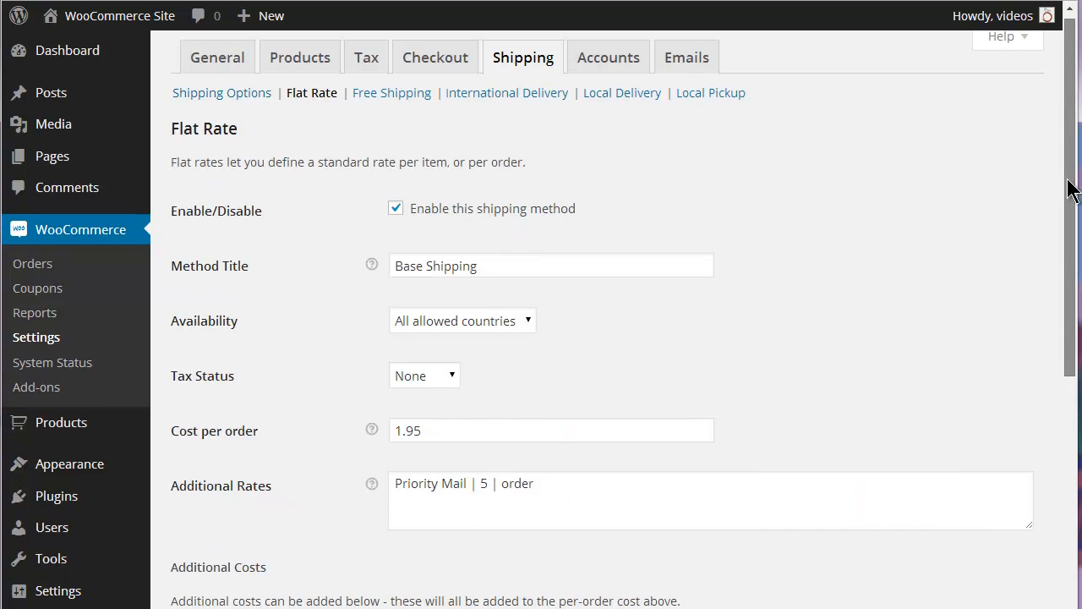
{"action": "scroll", "scroll_direction": "down", "scroll_amount": 3}
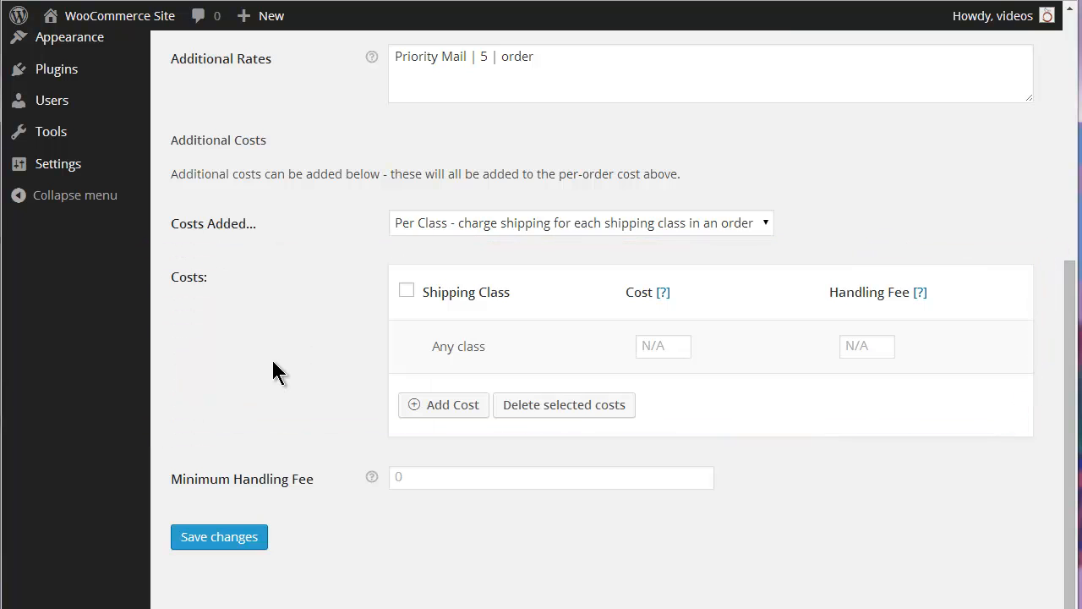
- Add an Oversize shipping-class cost row with cost 5.00
{"action": "left_click", "coordinate": [442, 404]}
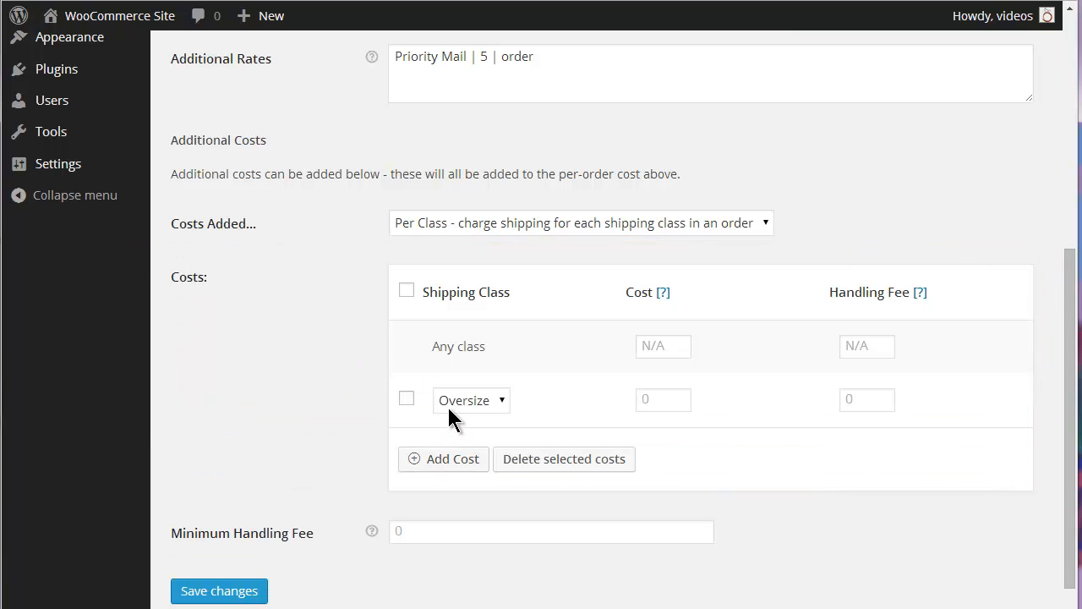
{"action": "mouse_move", "coordinate": [444, 410]}
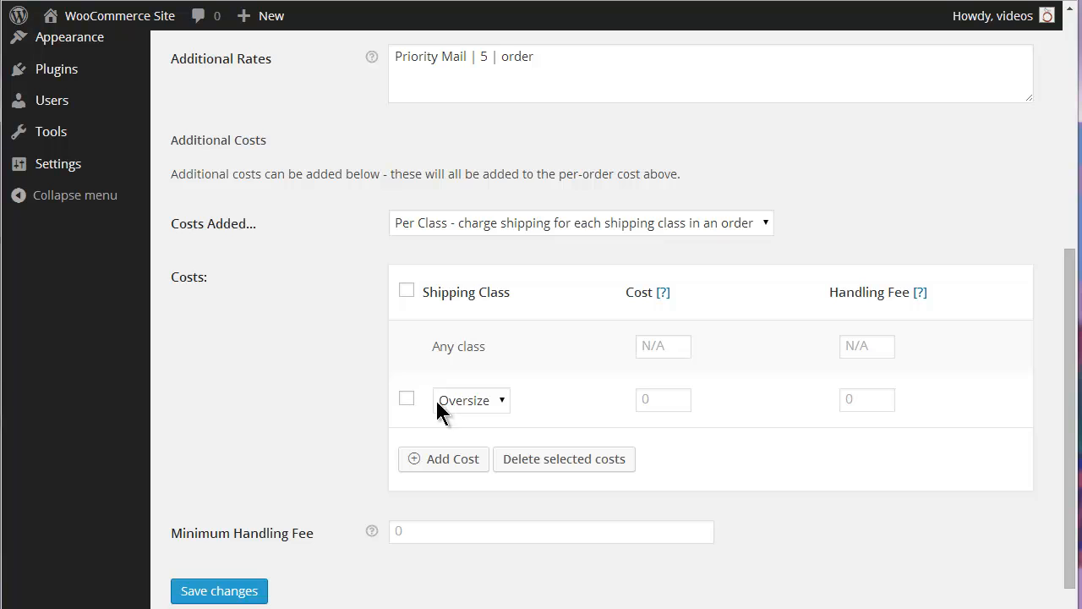
{"action": "left_click", "coordinate": [663, 399]}
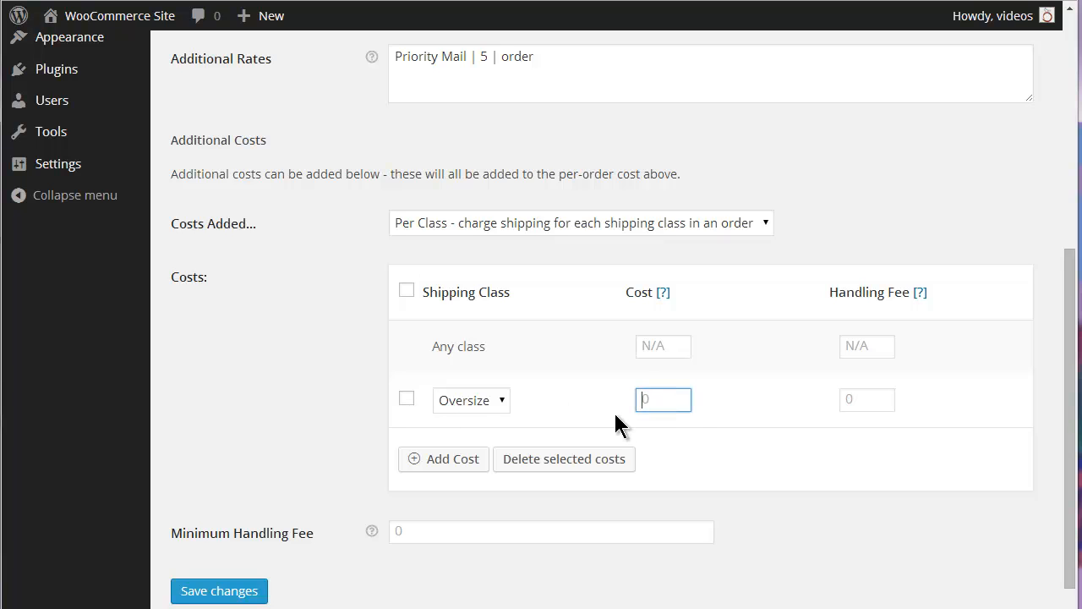
{"action": "type", "text": "5.00"}
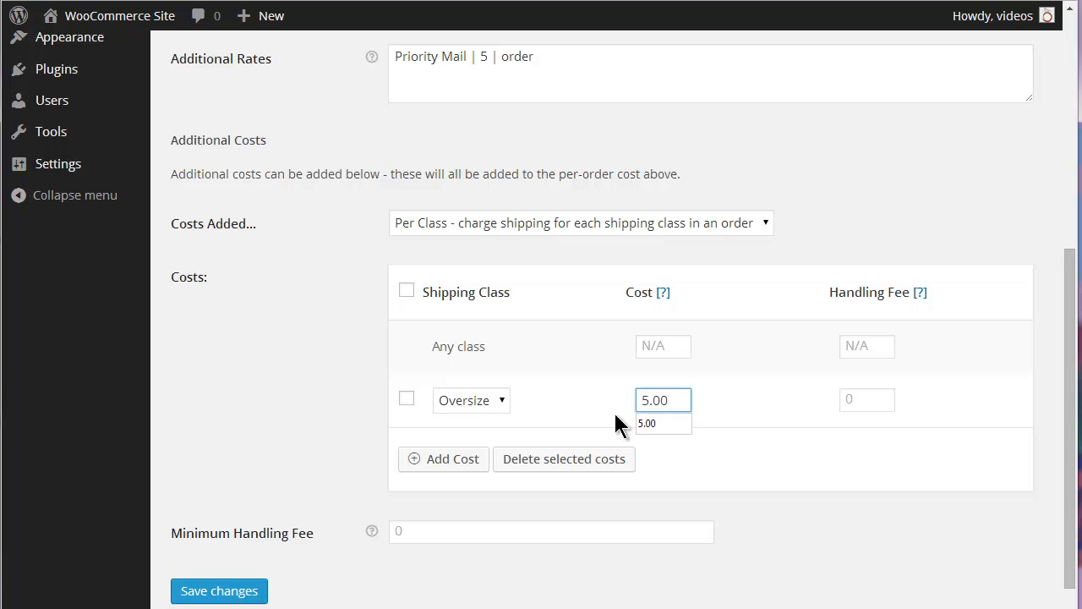
{"action": "mouse_move", "coordinate": [607, 424]}
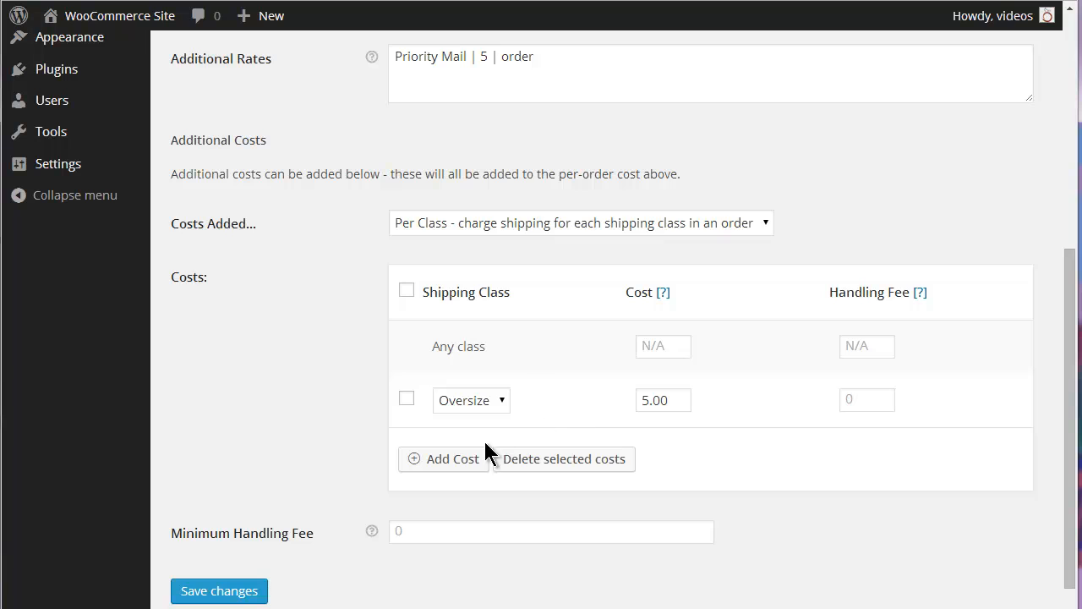
- Delete the accidentally added extra cost row, keeping only the Oversize 5.00 row
{"action": "left_click", "coordinate": [443, 458]}
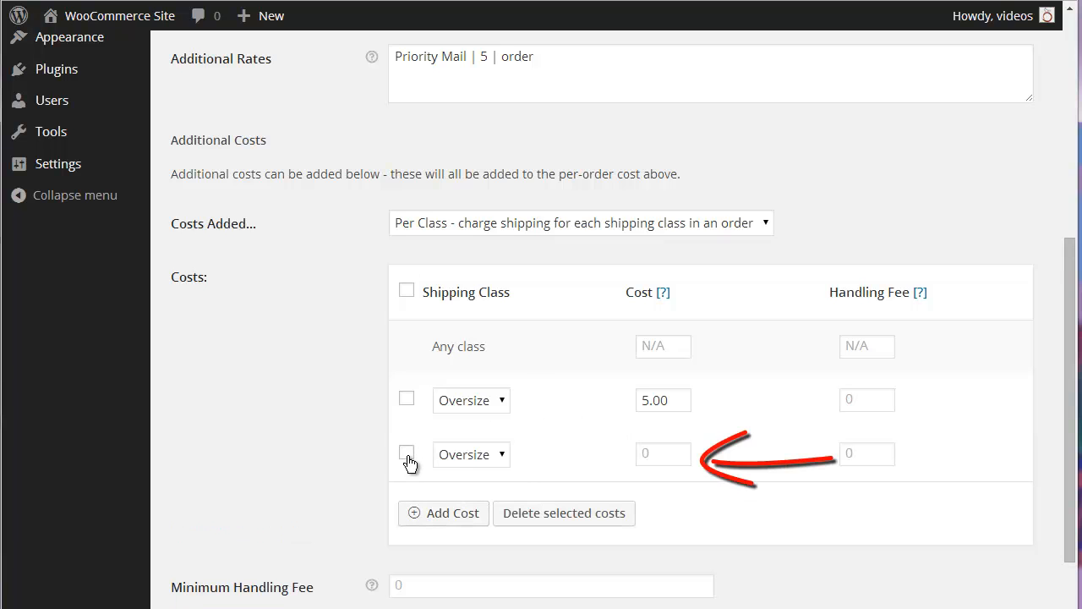
{"action": "left_click", "coordinate": [407, 453]}
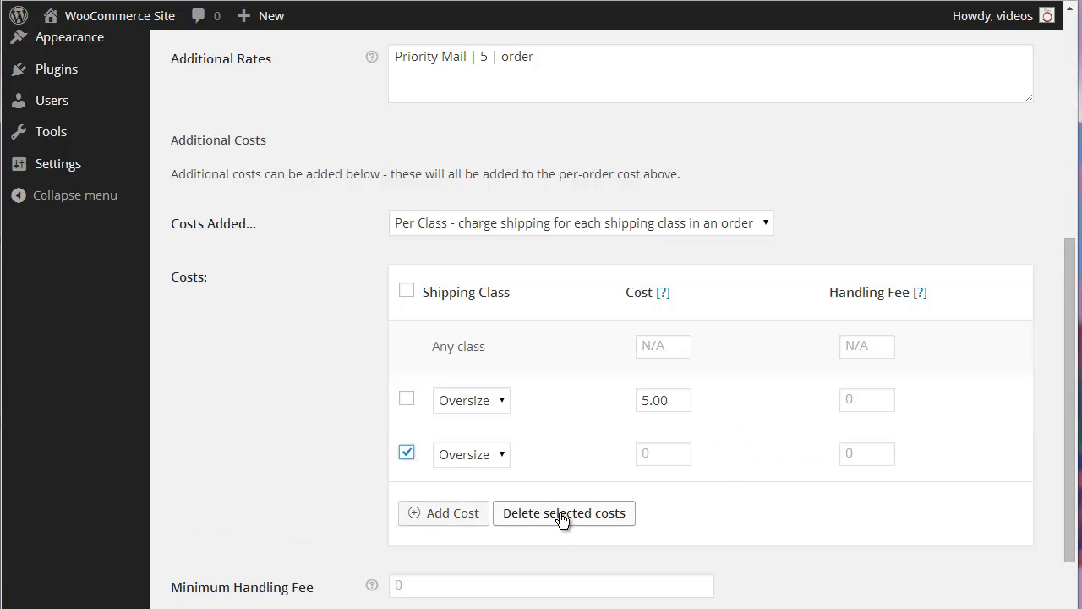
{"action": "left_click", "coordinate": [563, 512]}
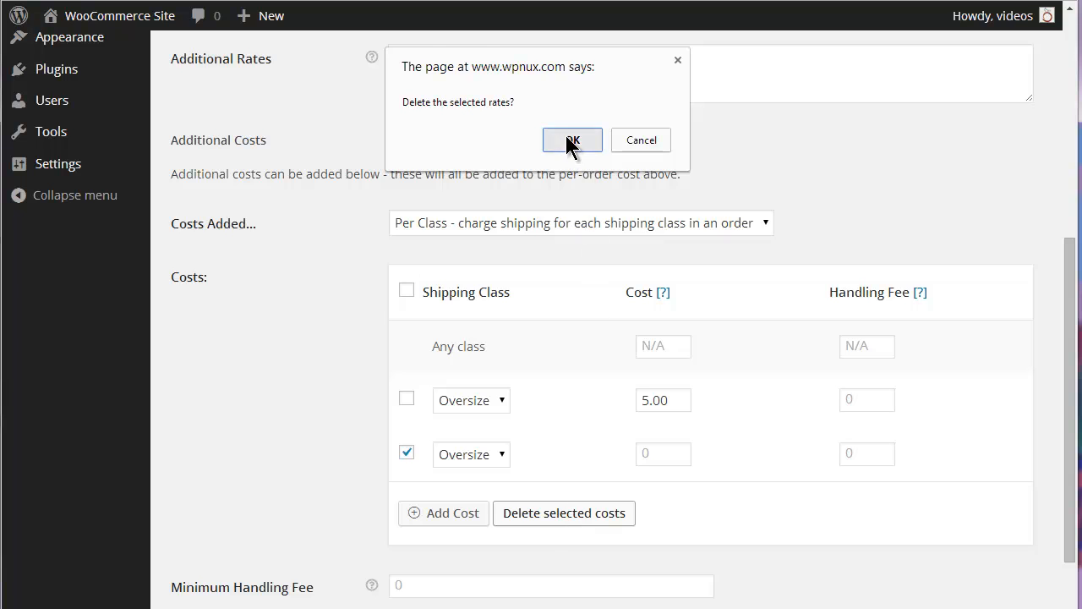
{"action": "left_click", "coordinate": [573, 140]}
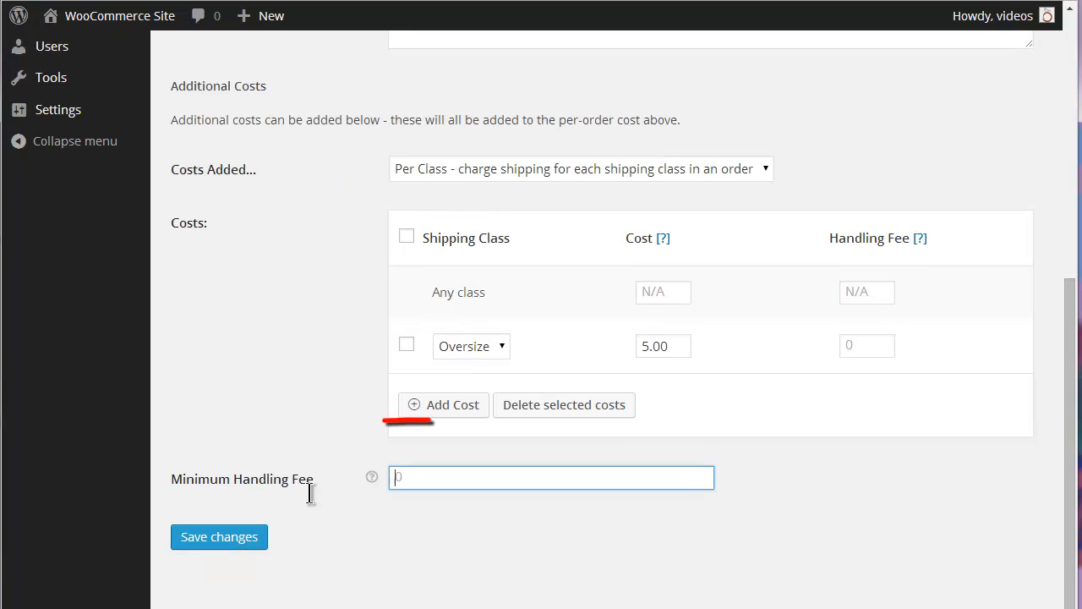
- Set the Minimum Handling Fee to 10.00 and save the Flat Rate settings
{"action": "type", "text": "10.00"}
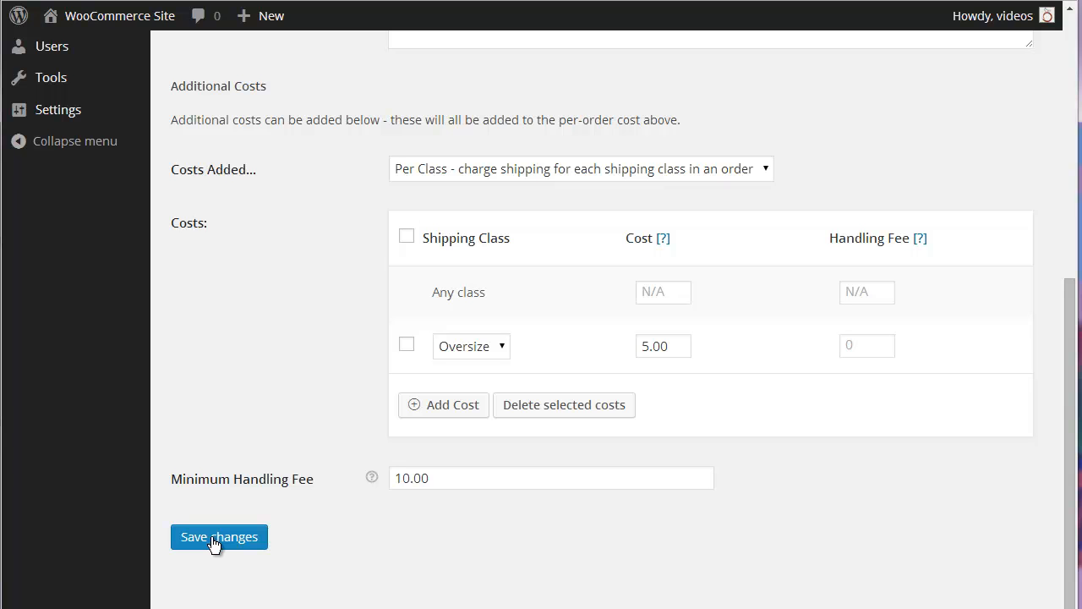
{"action": "left_click", "coordinate": [219, 536]}
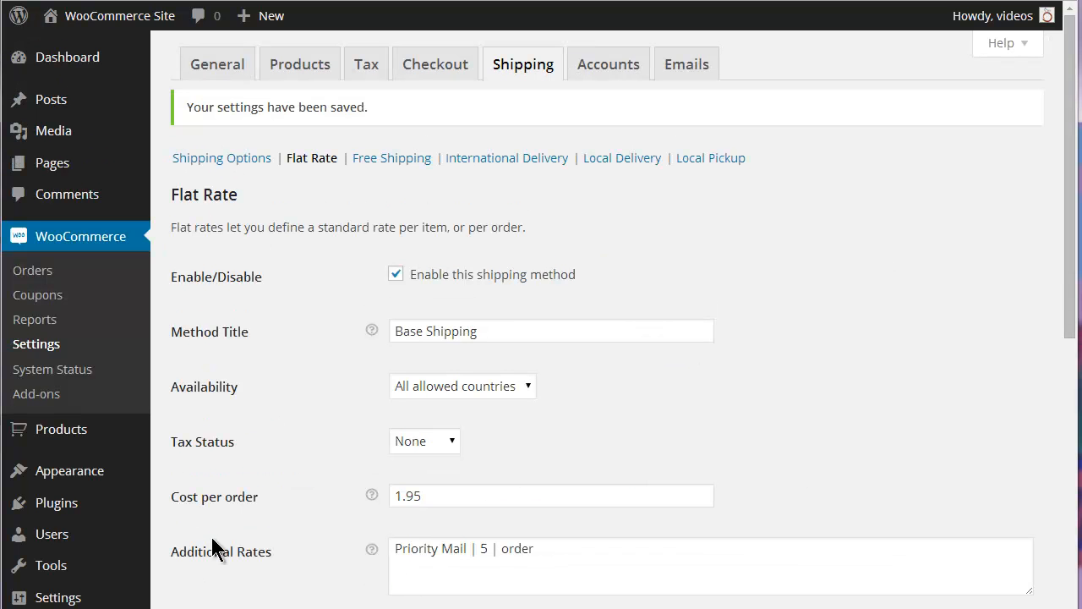